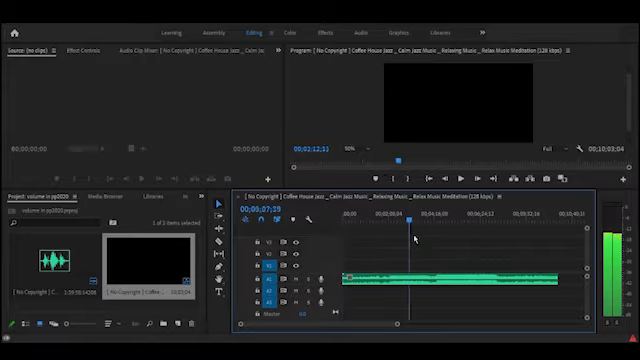
Switch from the Editing workspace to the Audio workspace for the coffee jazz clip.
left_click(449, 219)
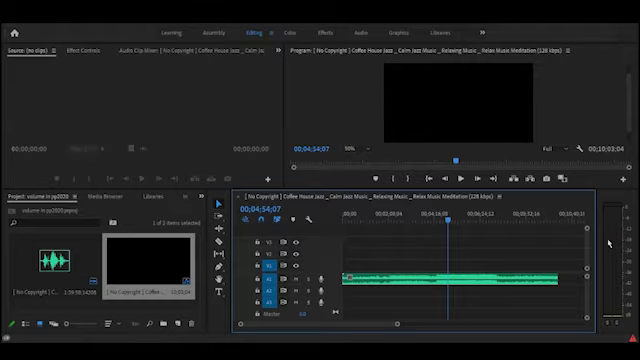
mouse_move(451, 224)
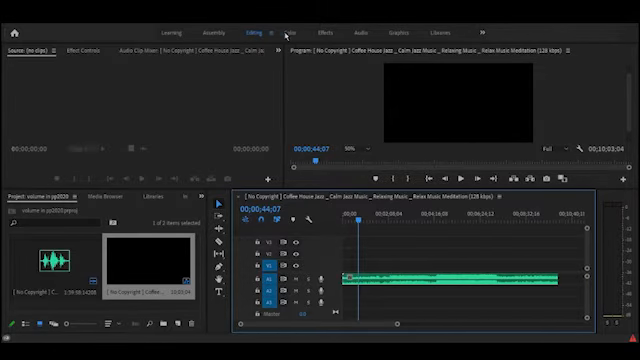
left_click(362, 33)
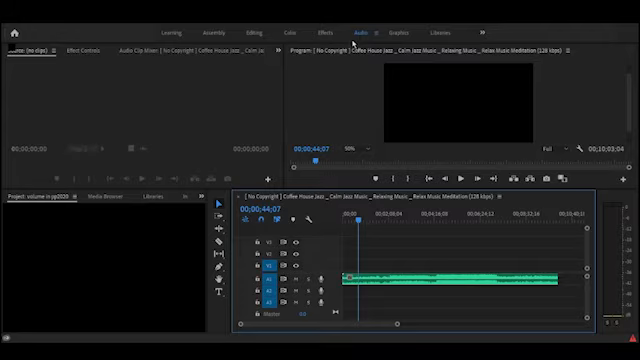